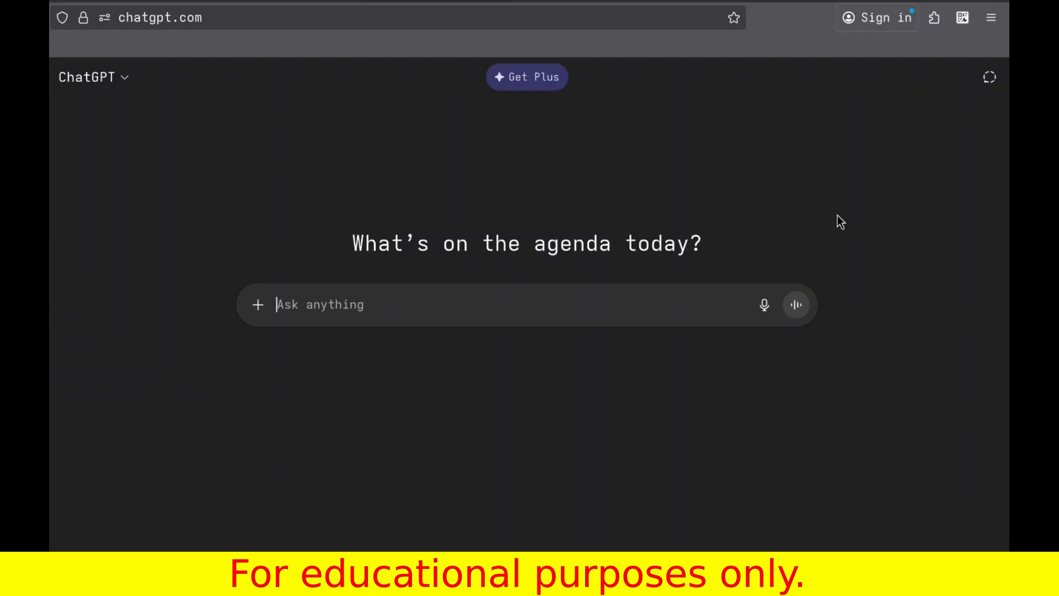
mouse_move(649, 60)
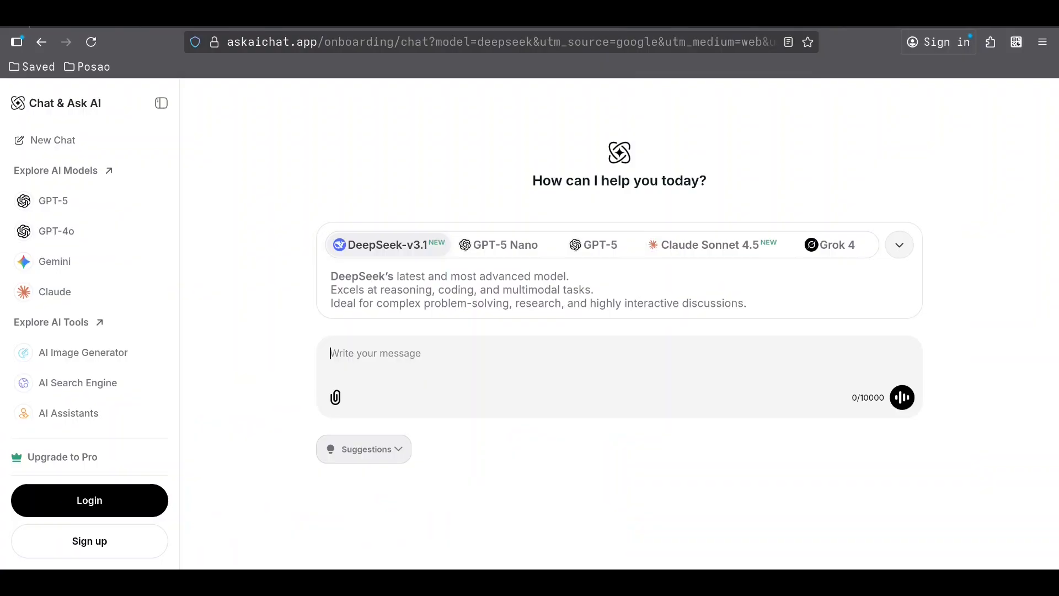
mouse_move(869, 158)
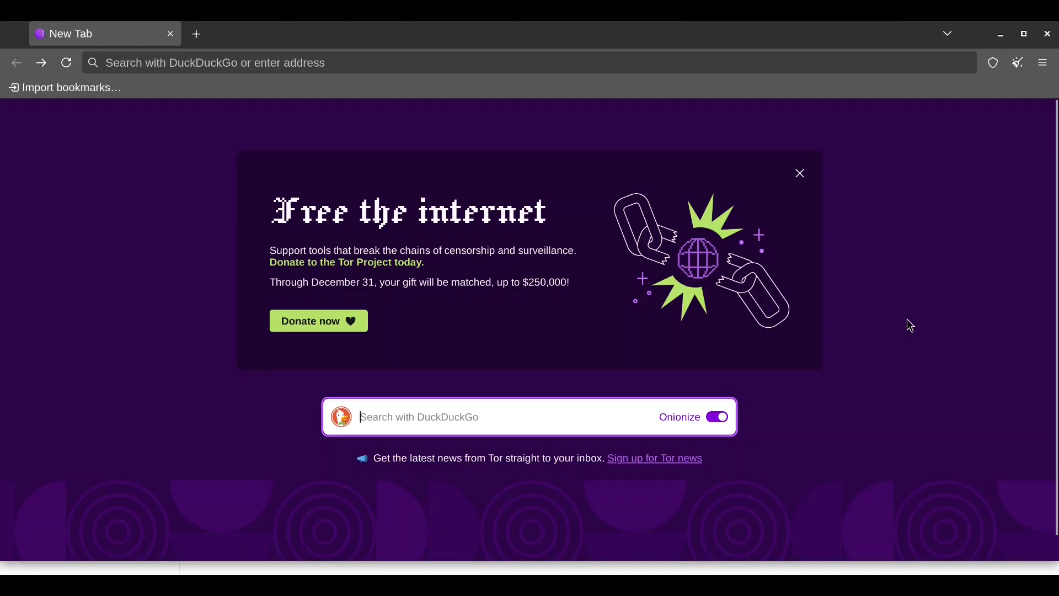
- Search DuckDuckGo for 'dig ai tor network'
type("dig")
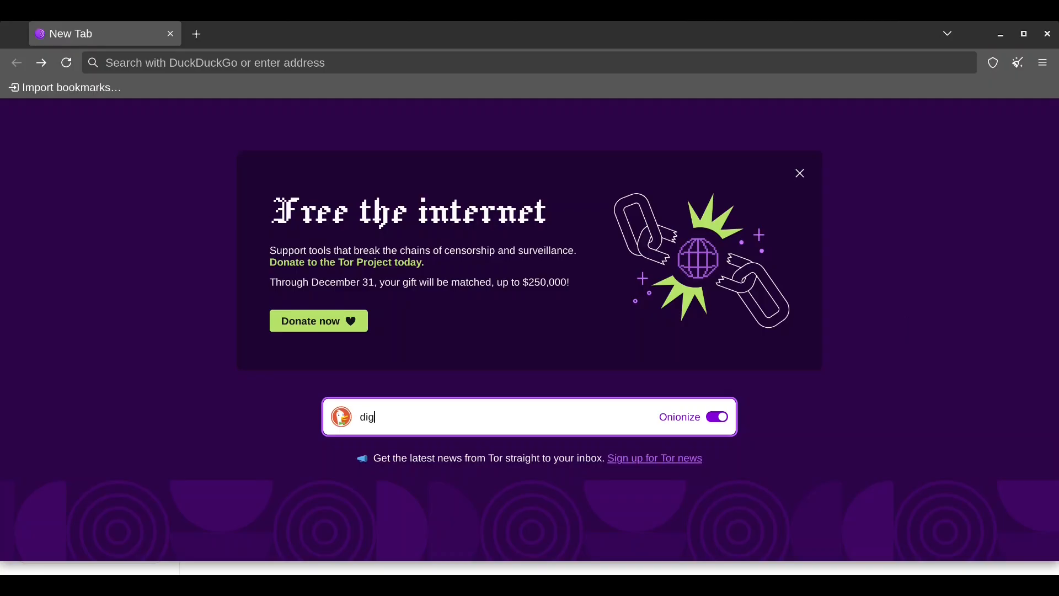
type("ai")
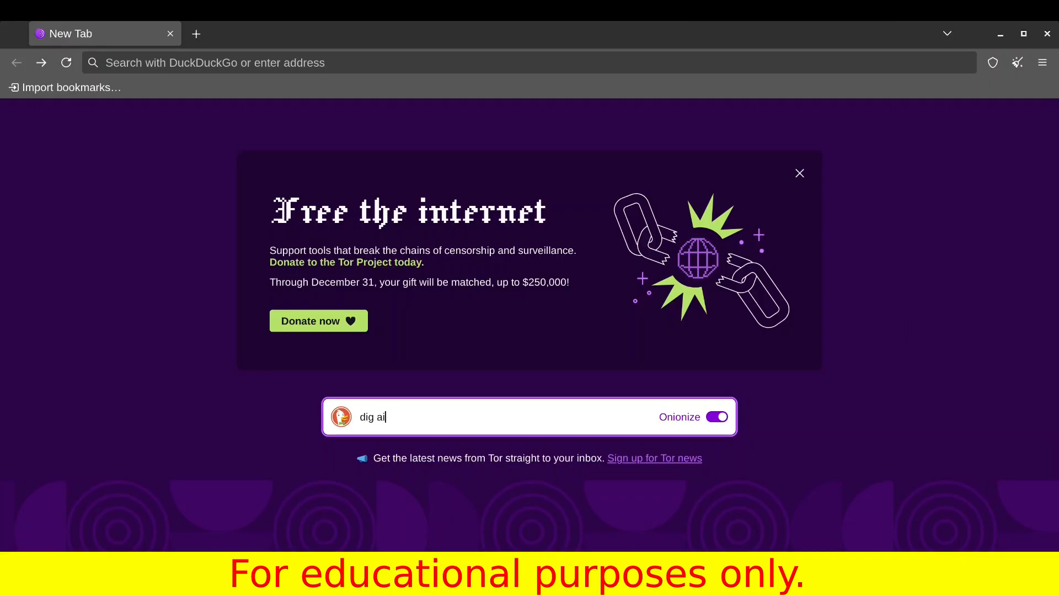
type("tor network")
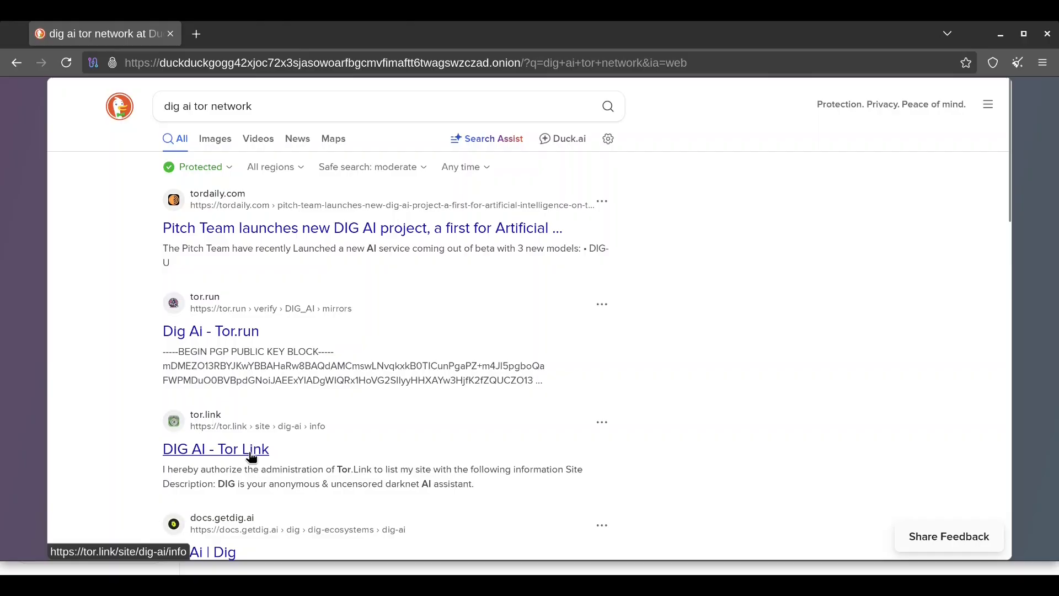
- Open the 'DIG AI - Tor Link' result from the DuckDuckGo listings
left_click(215, 449)
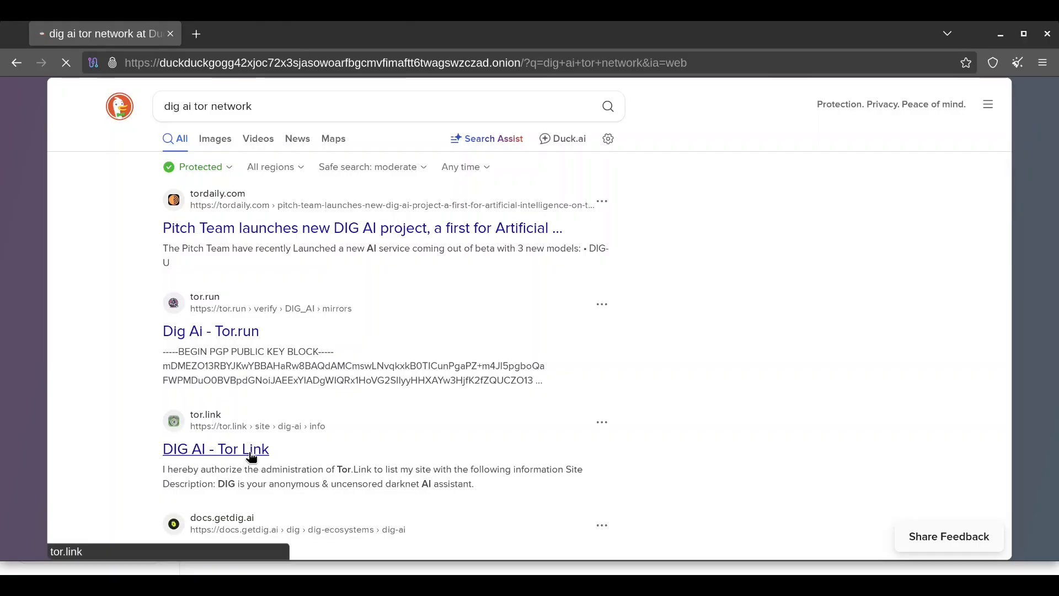
left_click(215, 449)
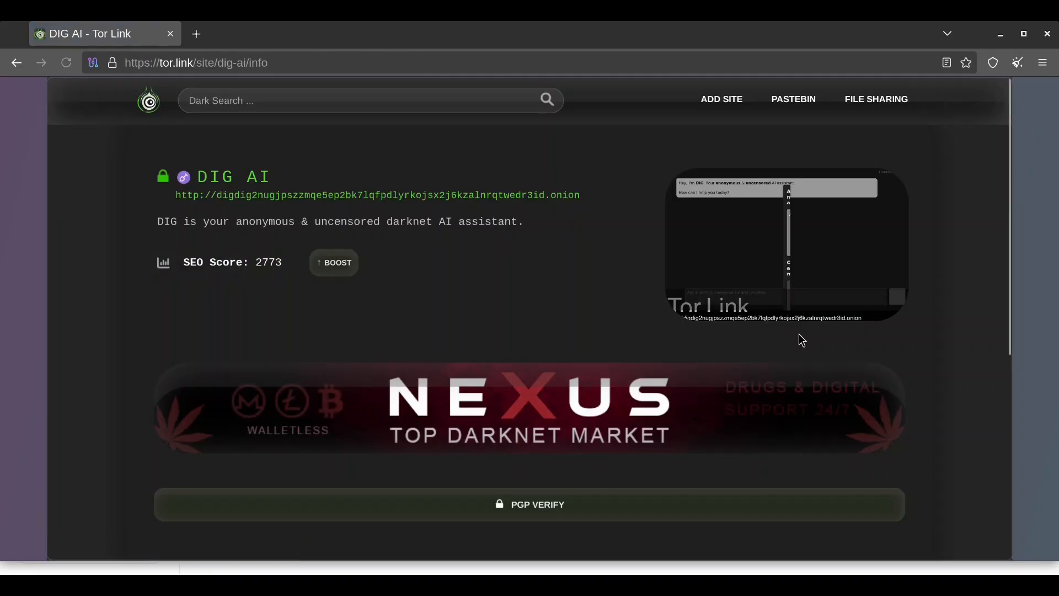
- Scroll to the onion mirrors list and follow the digdig2… .onion link
scroll("down", 3)
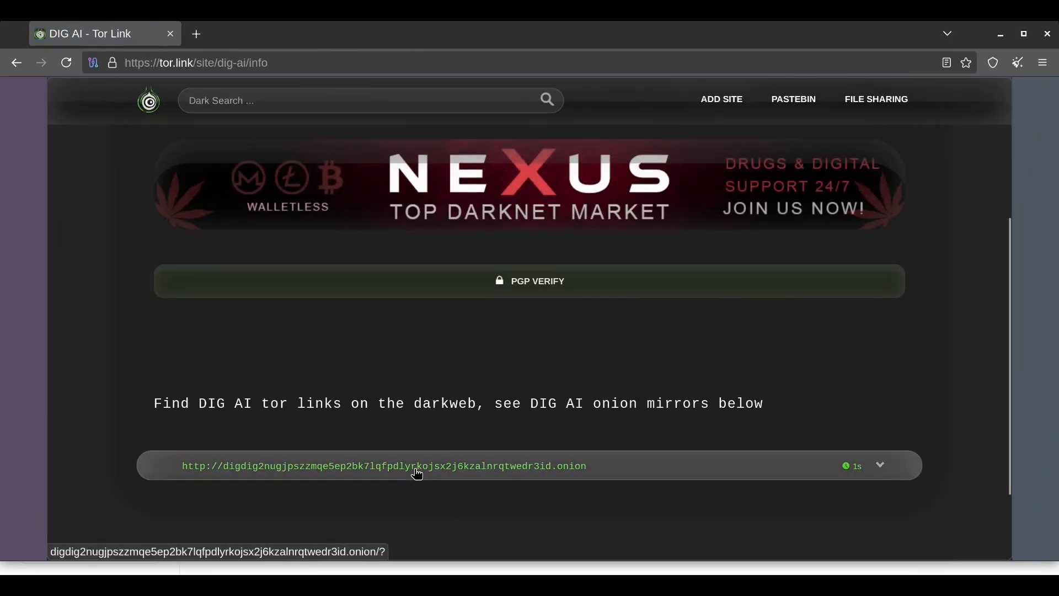
left_click(416, 468)
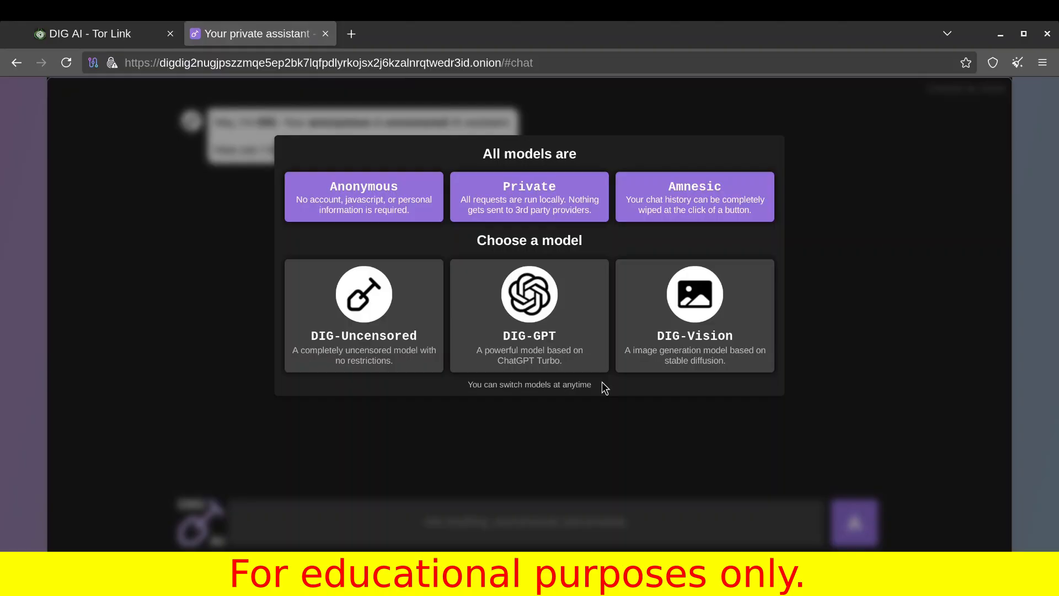
mouse_move(831, 364)
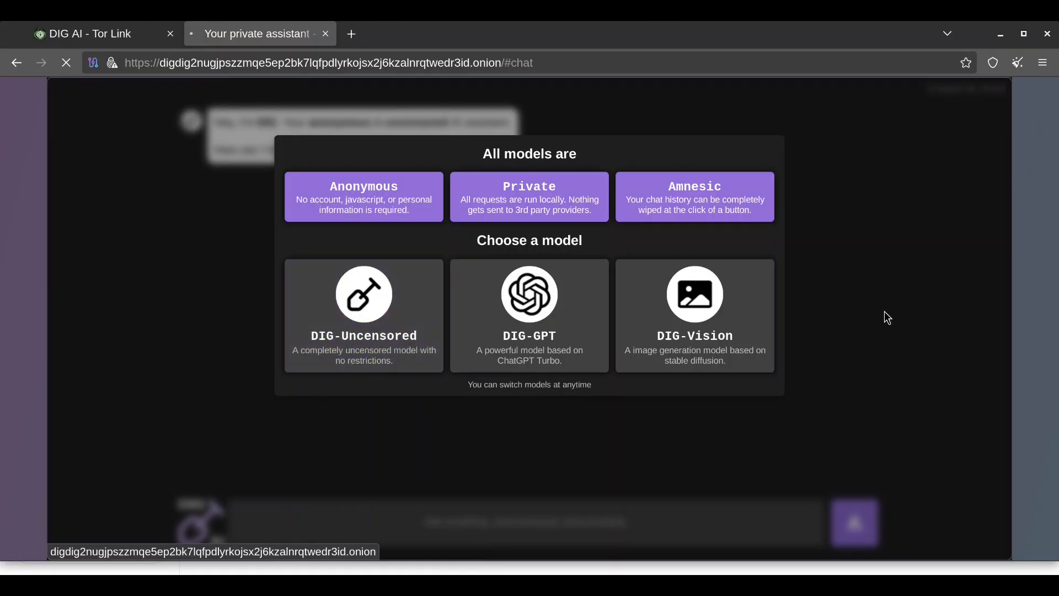
- Dismiss the model chooser and ask about the kind spirit technology YouTube channel
left_click(363, 316)
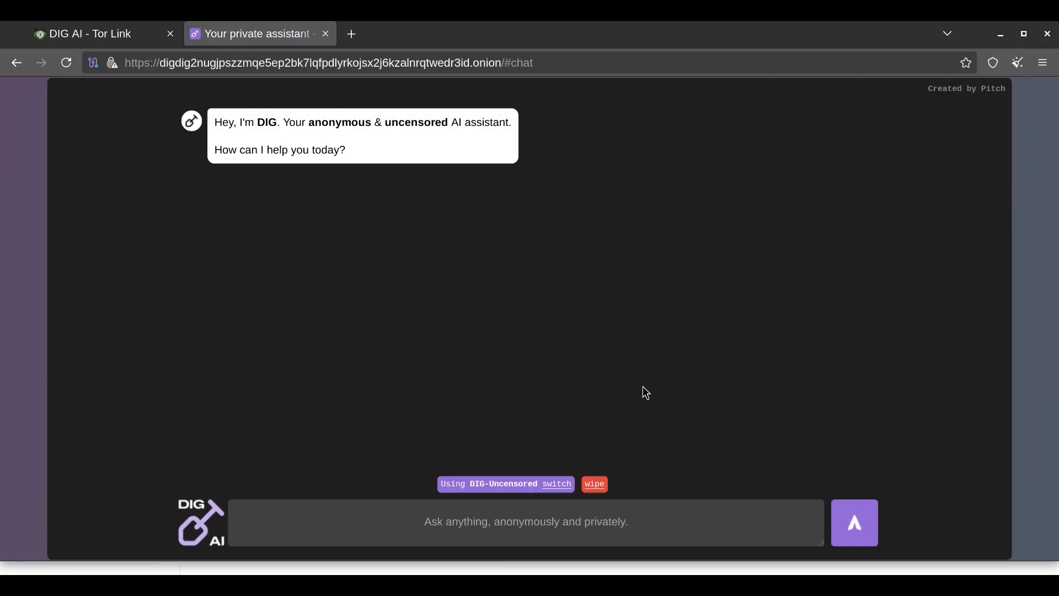
mouse_move(787, 357)
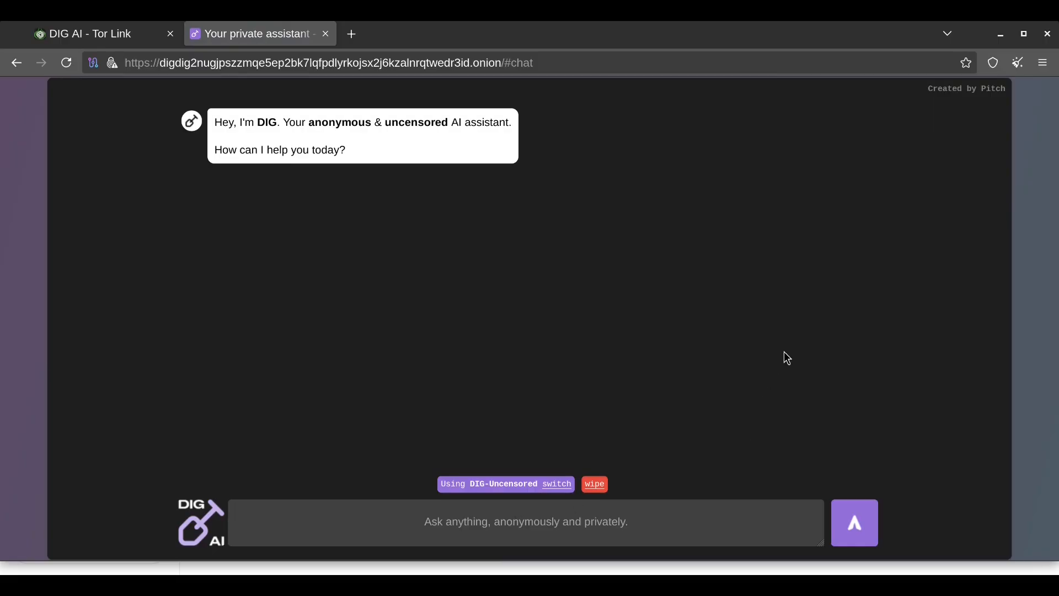
type("tell me something about kind spirit technology youtube channel, sumarize it")
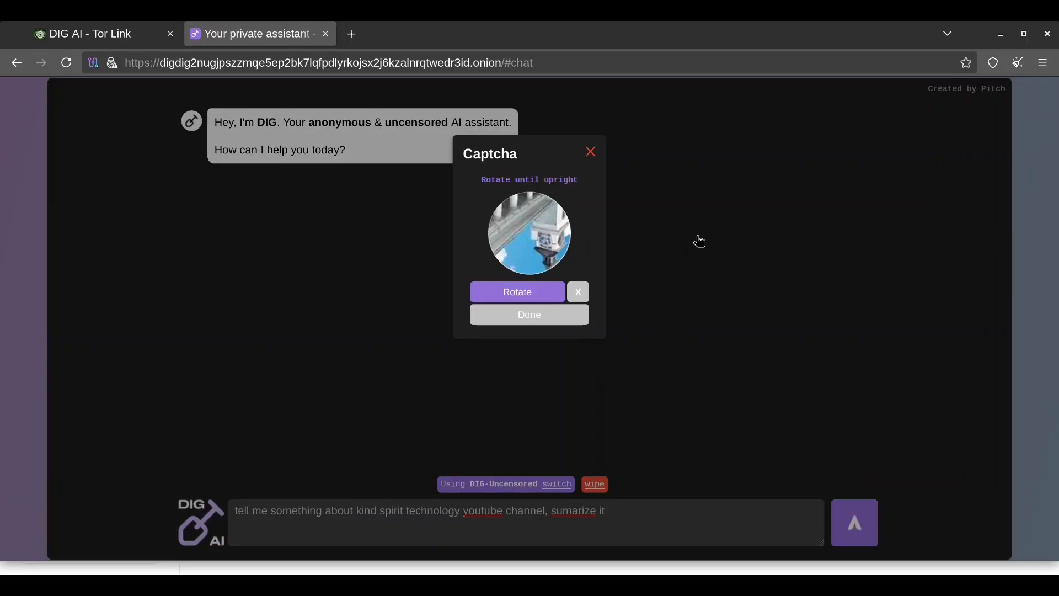
- Rotate the captcha image twice until upright and confirm it as done
left_click(517, 292)
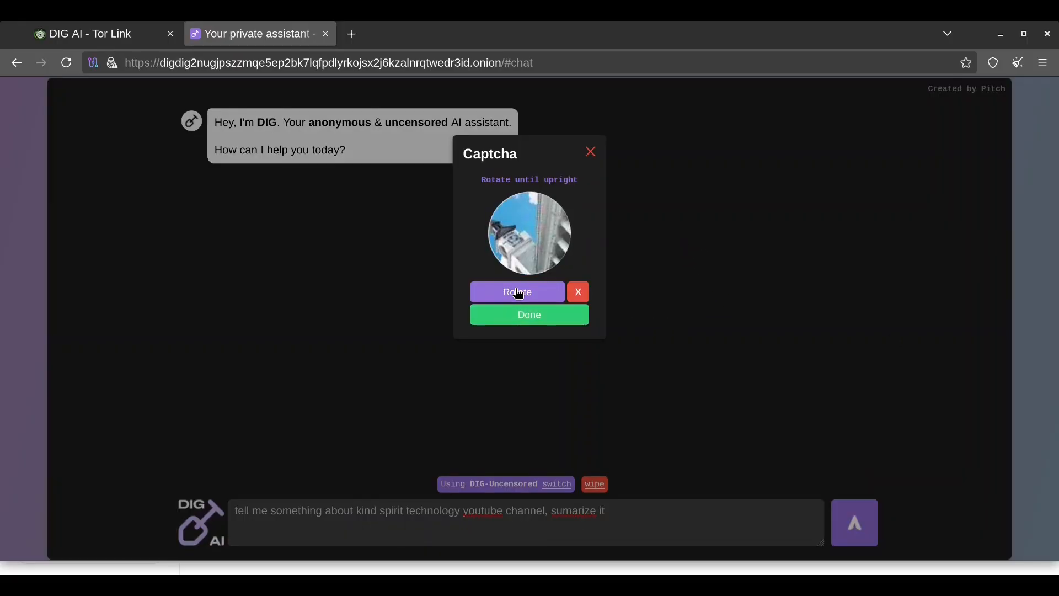
left_click(516, 292)
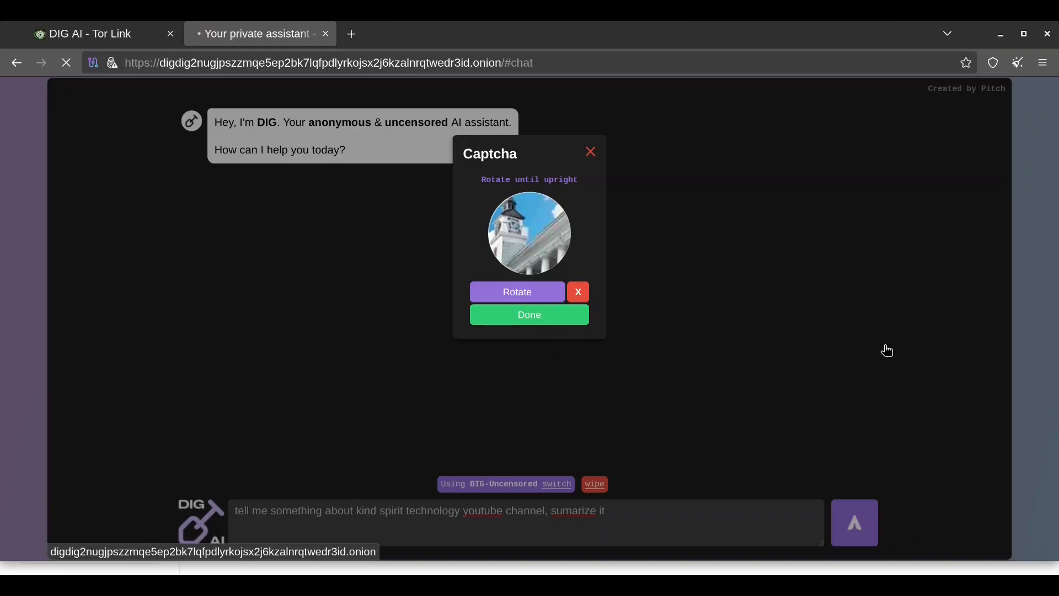
left_click(529, 315)
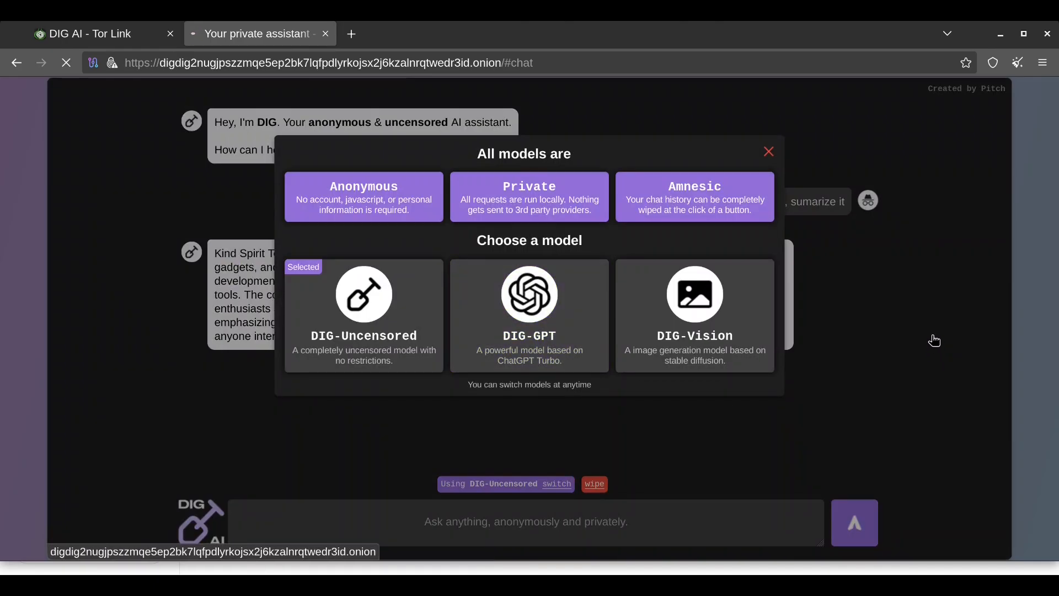
- Pick the DIG-GPT card in the Choose a model dialog
left_click(528, 315)
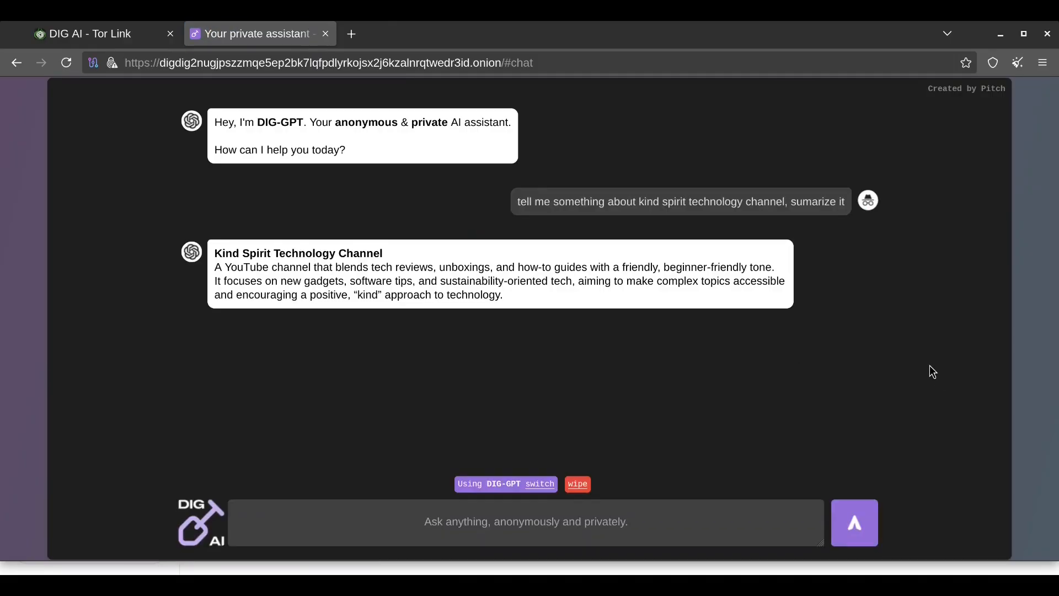
mouse_move(411, 469)
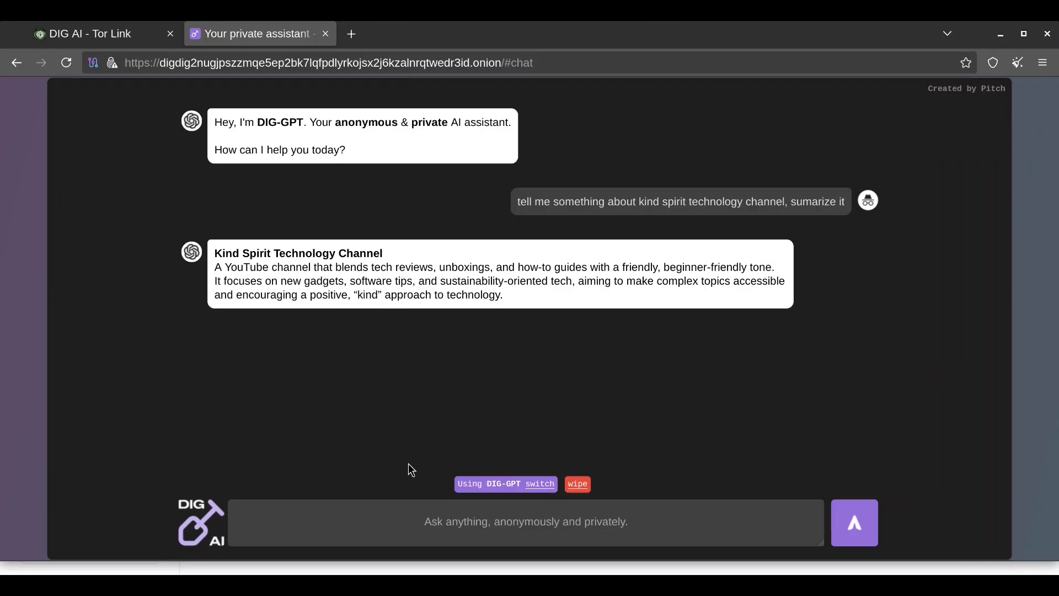
- Send DIG-GPT the question 'how safe and private is using…' about DIG AI on Tor
type("how safe and private is using od")
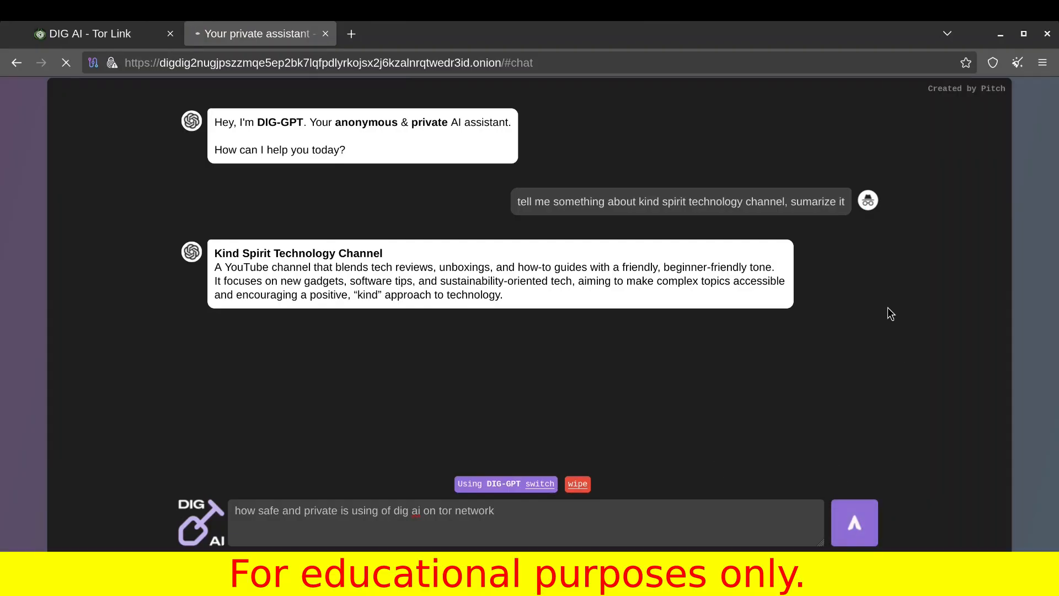
left_click(853, 522)
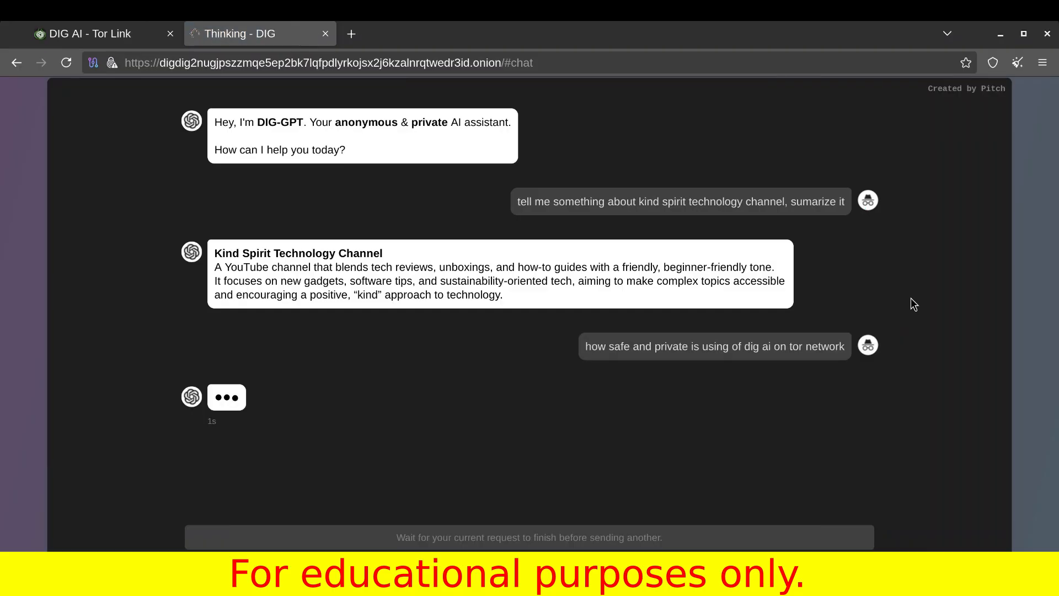